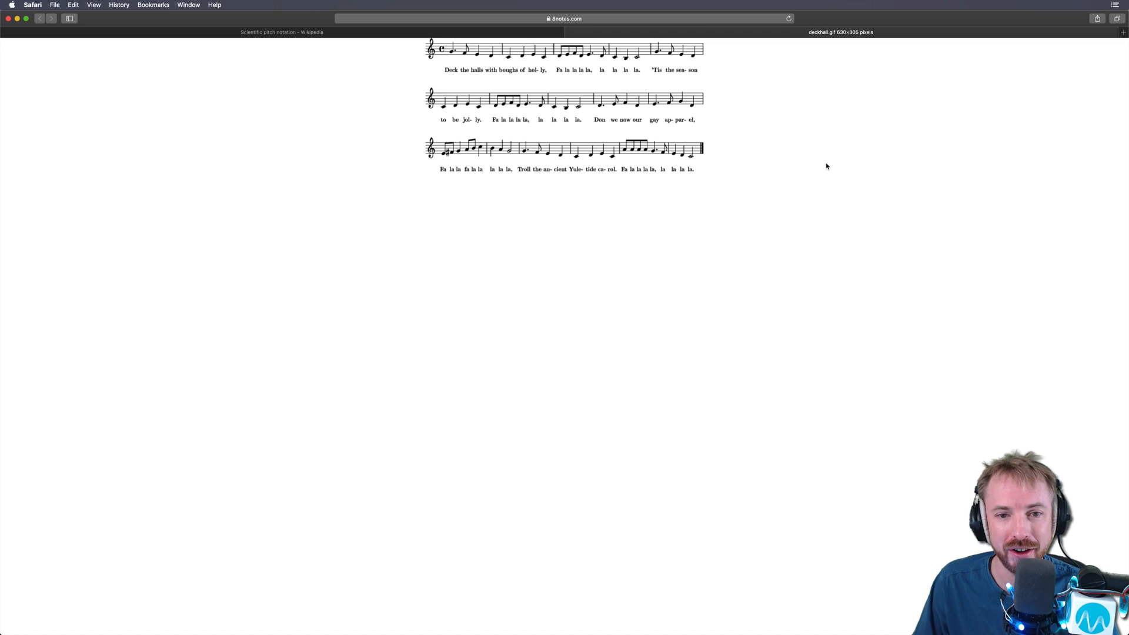
mouse_move(625, 93)
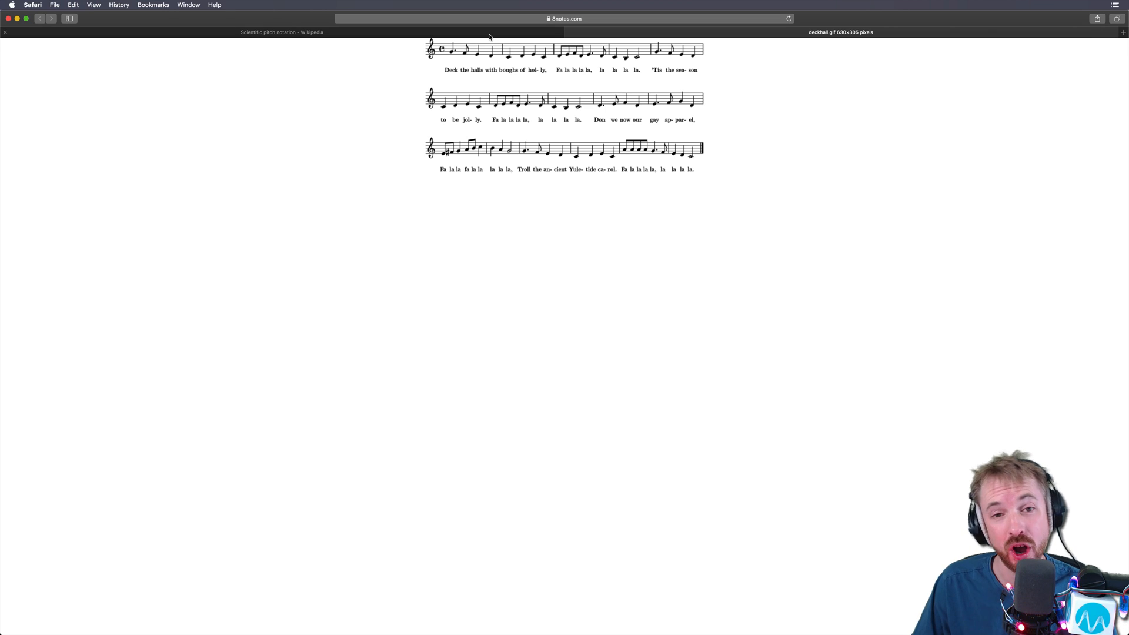
mouse_move(489, 36)
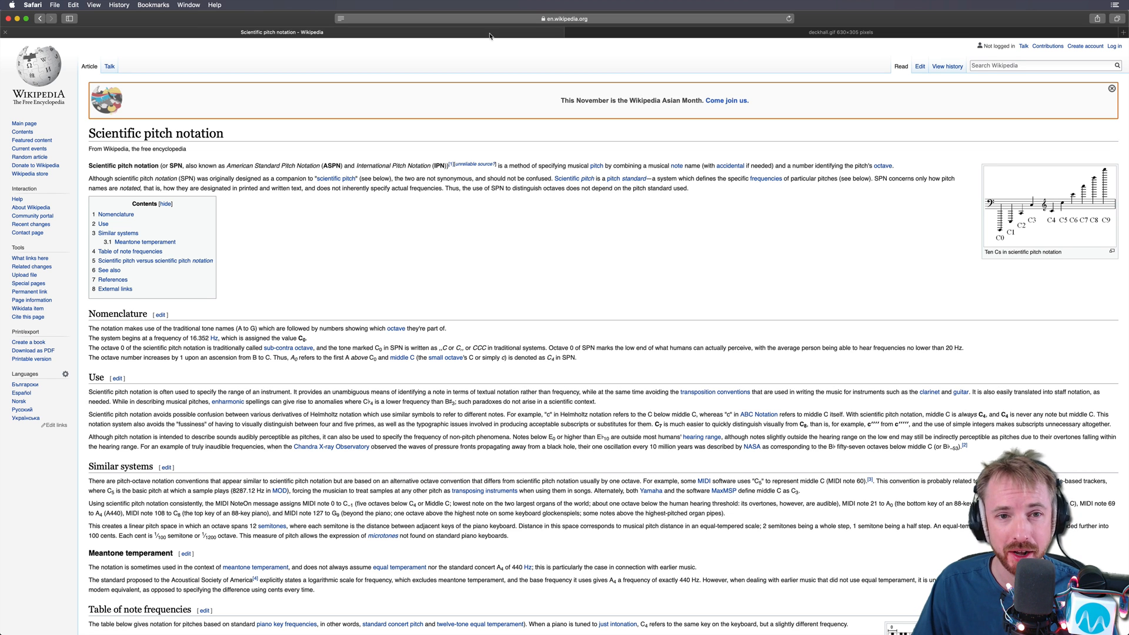
mouse_move(427, 198)
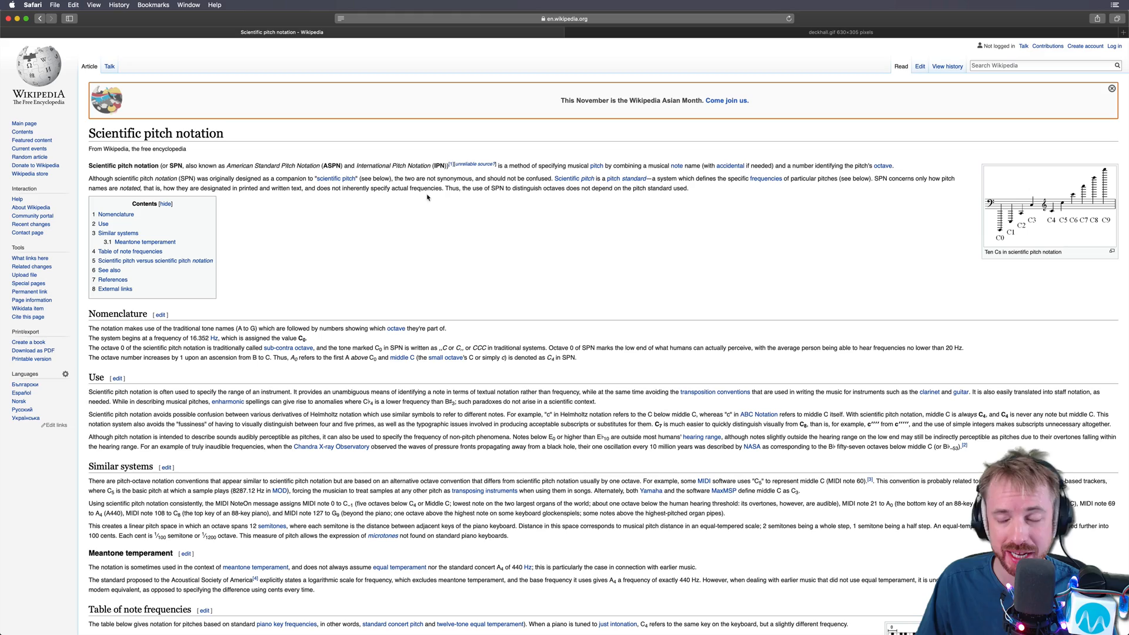
Scroll the Wikipedia scientific pitch notation article down to the table of note frequencies
scroll(down, 3)
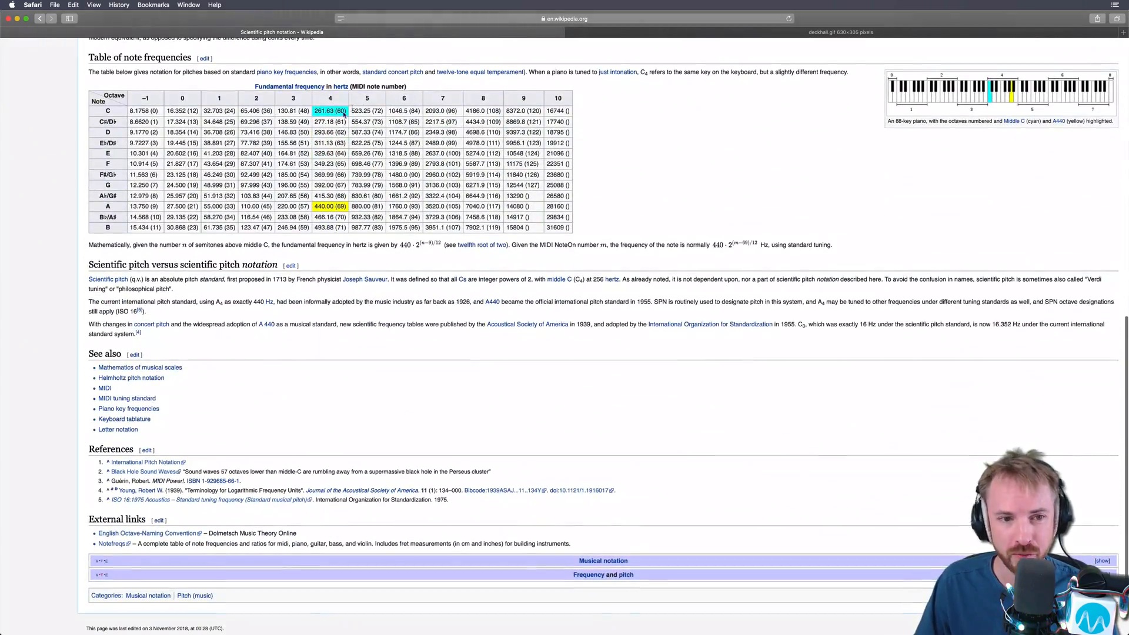
mouse_move(338, 118)
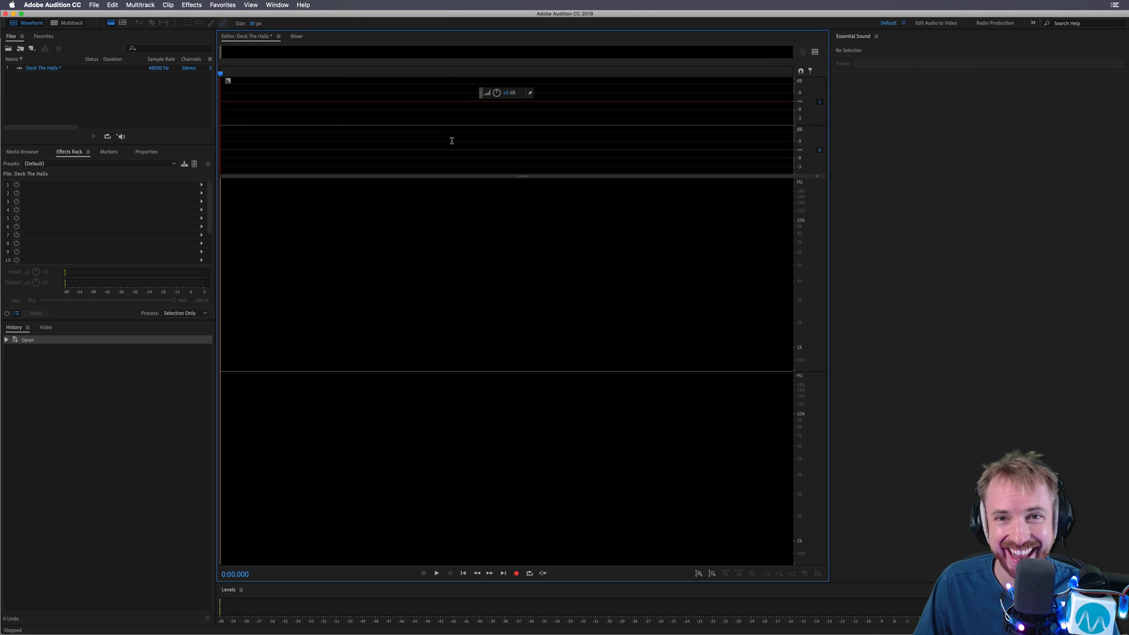
Open the Generate Tones effect from Effects > Generate for the empty Deck The Halls file
click(190, 5)
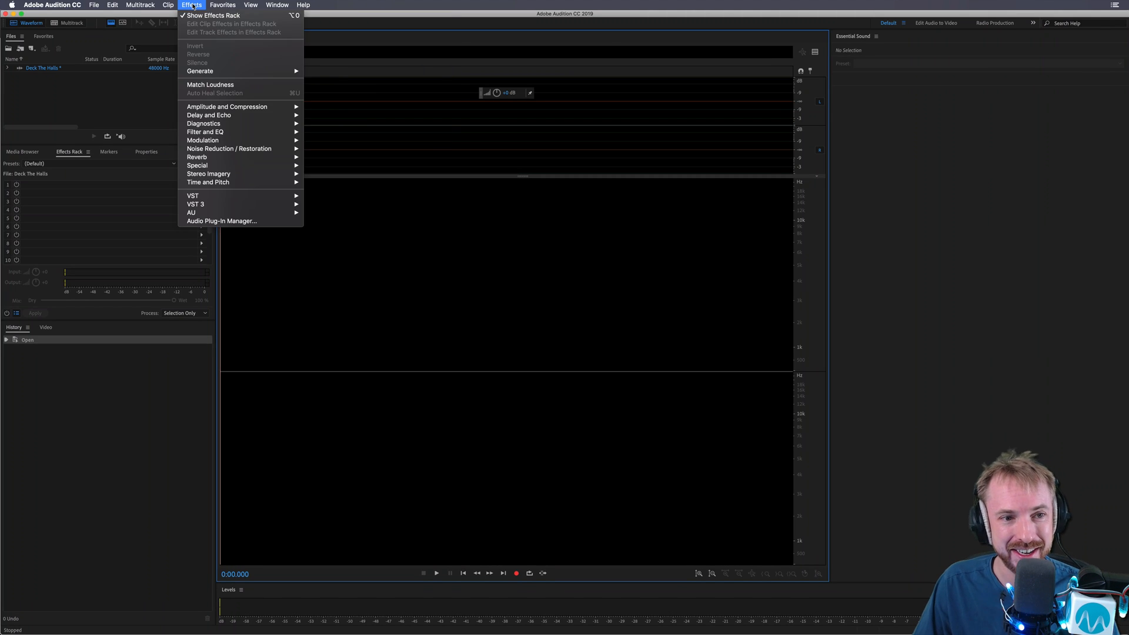
mouse_move(199, 71)
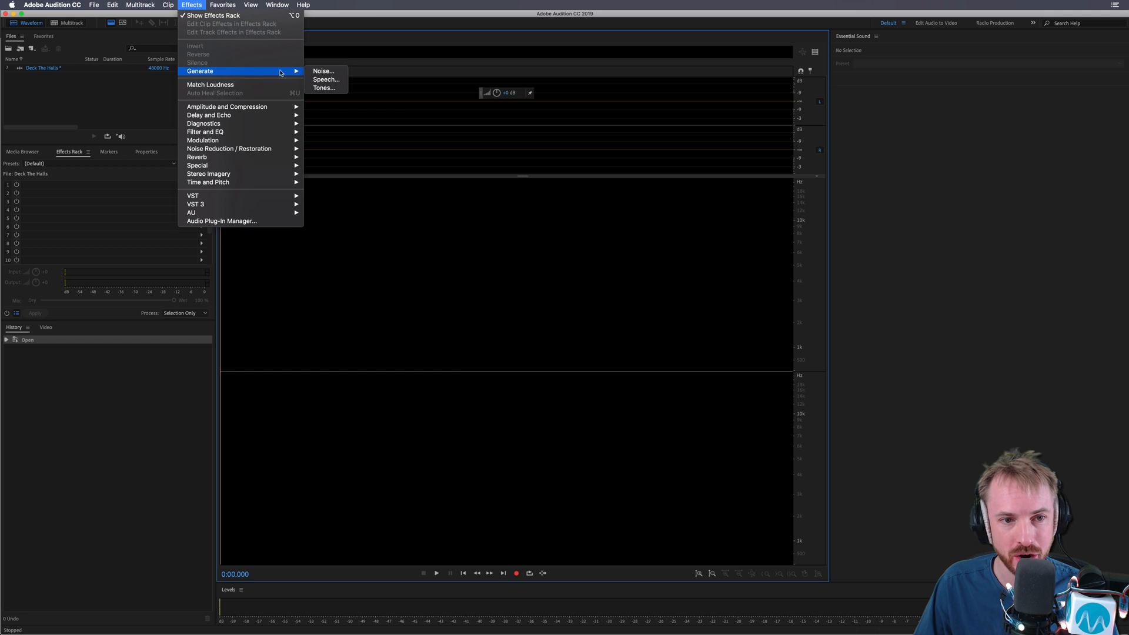
click(323, 88)
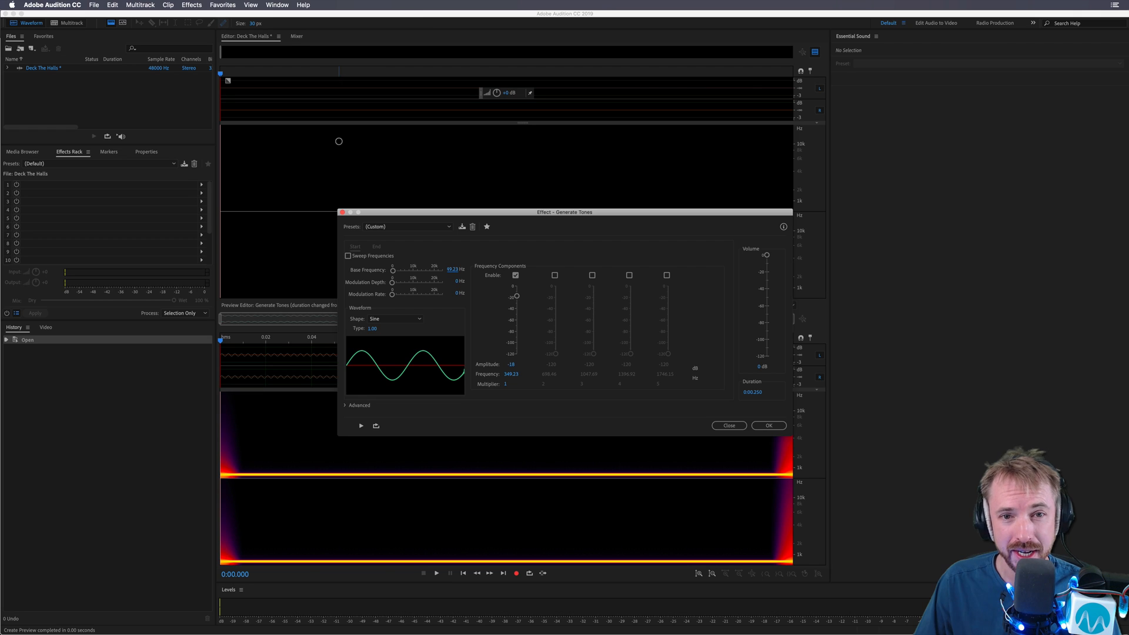
Generate a 392 Hz triangle/sawtooth tone at 76% type, lasting 0.75 seconds
triple_click(453, 269)
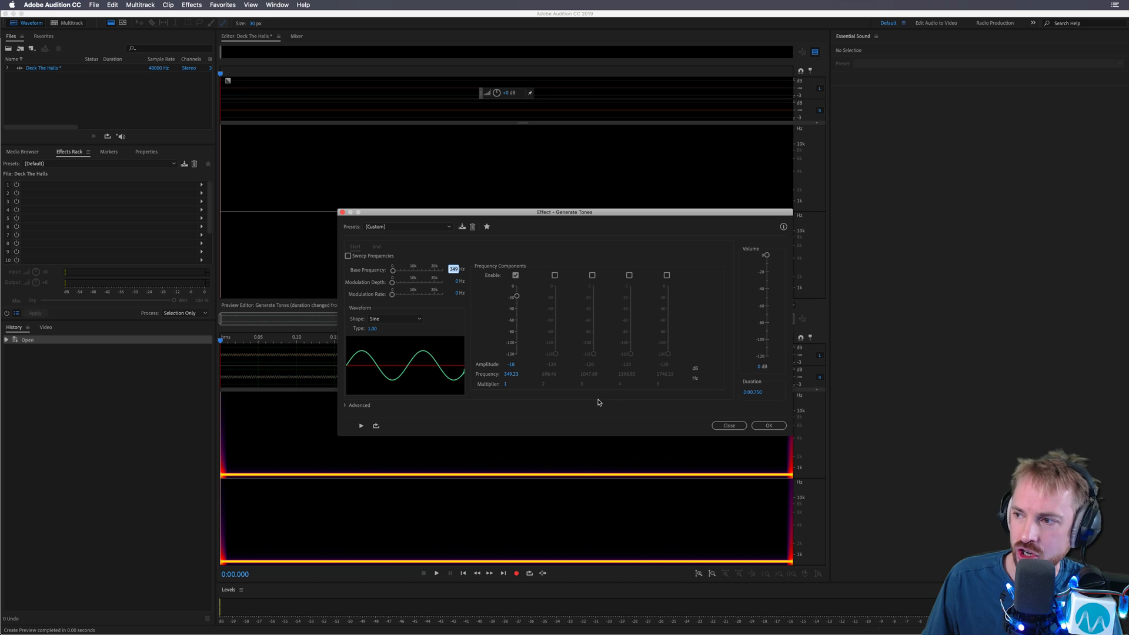
mouse_move(550, 192)
text(392)
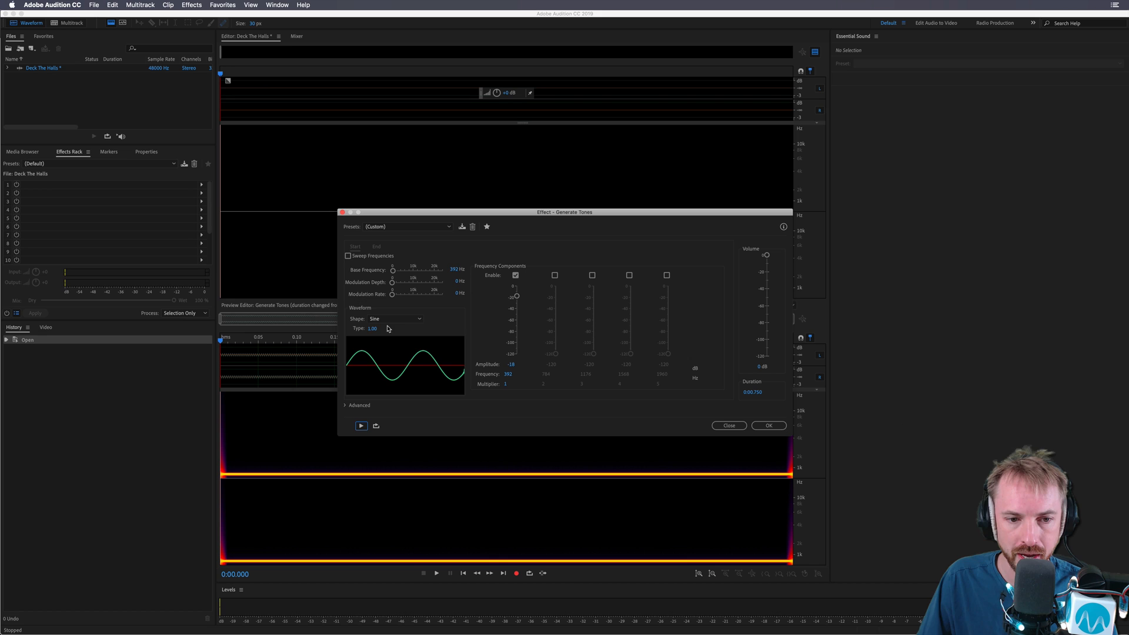
click(395, 318)
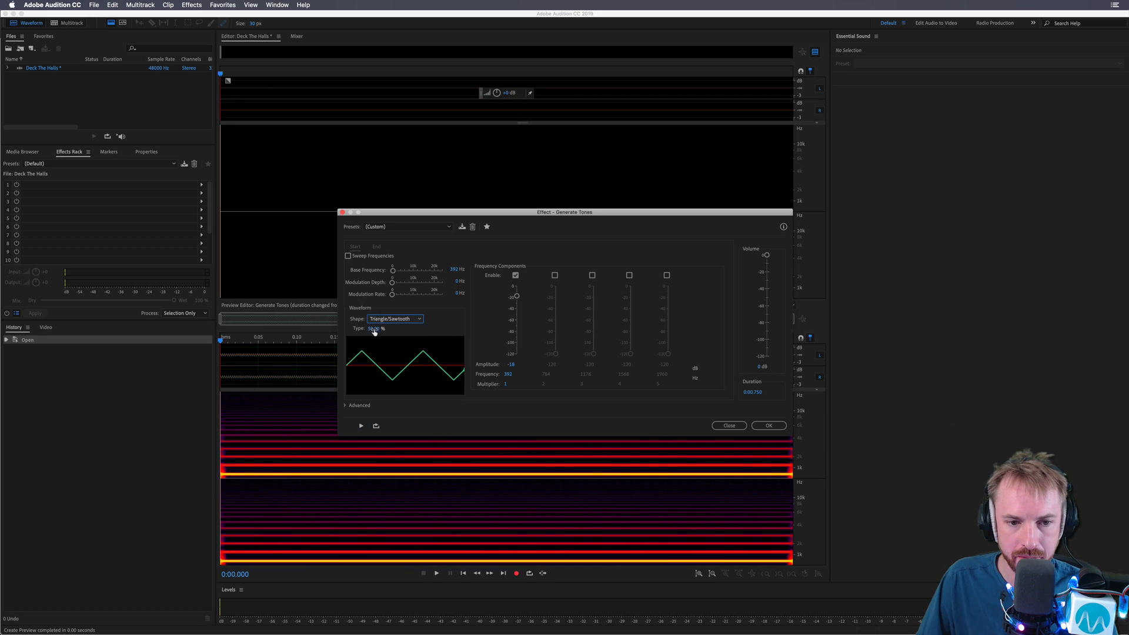
click(359, 426)
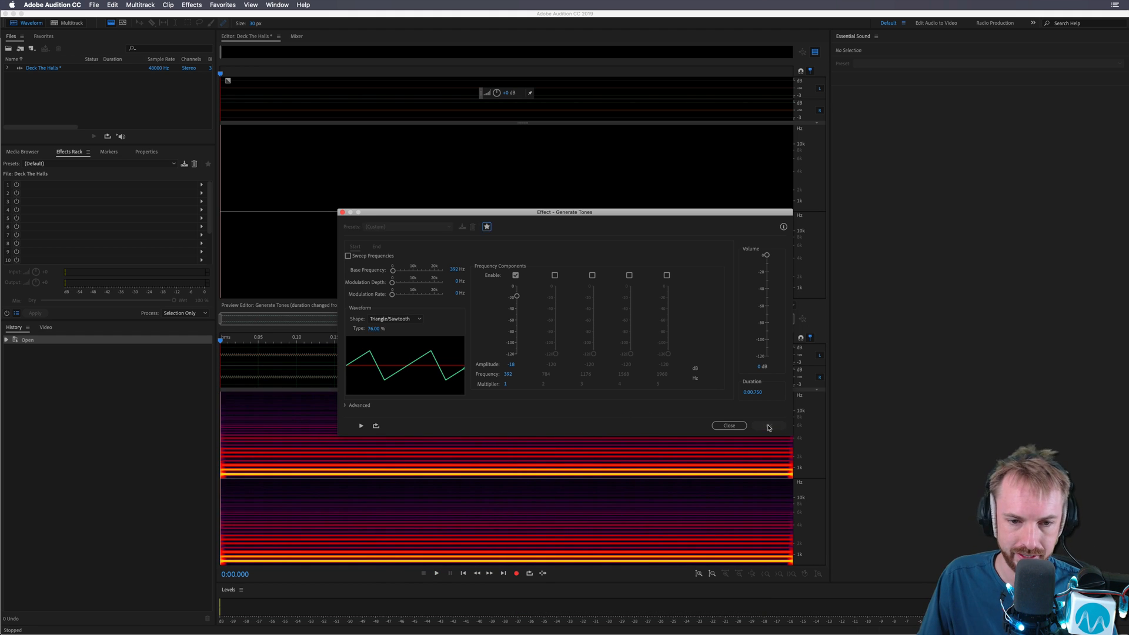
click(727, 426)
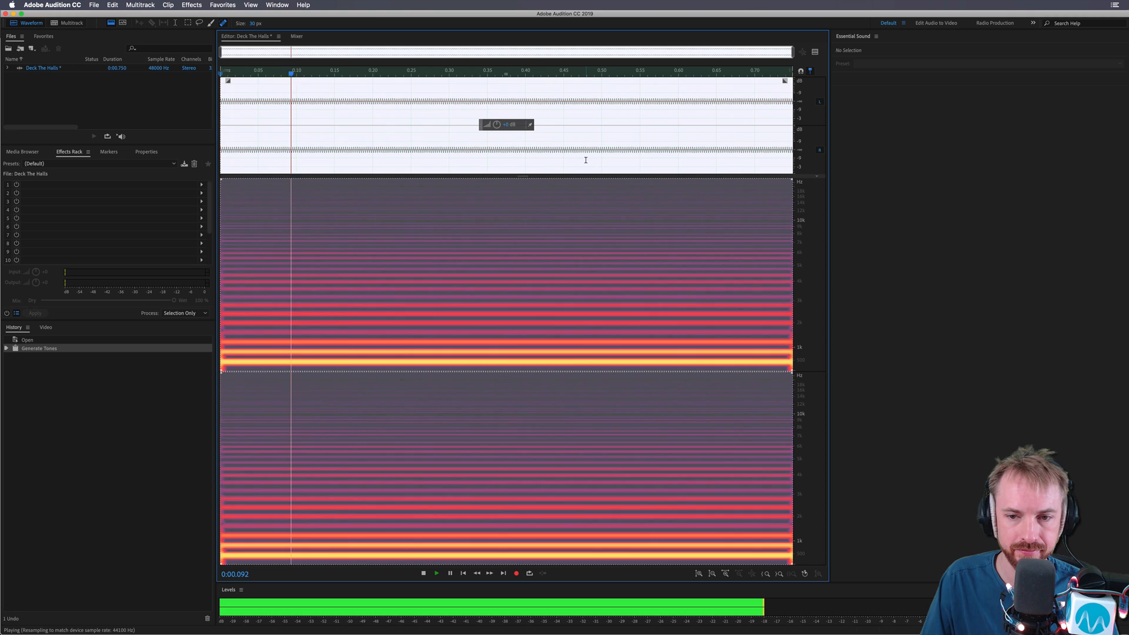
Move the playhead to 0:00.750 at the end of the first note
click(422, 572)
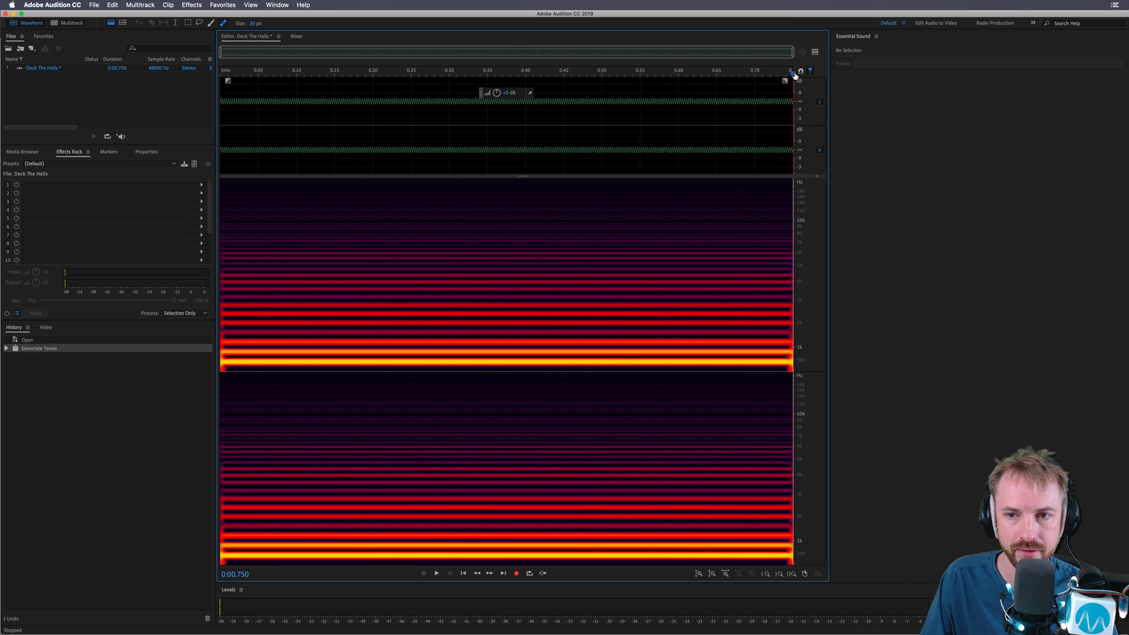
click(190, 5)
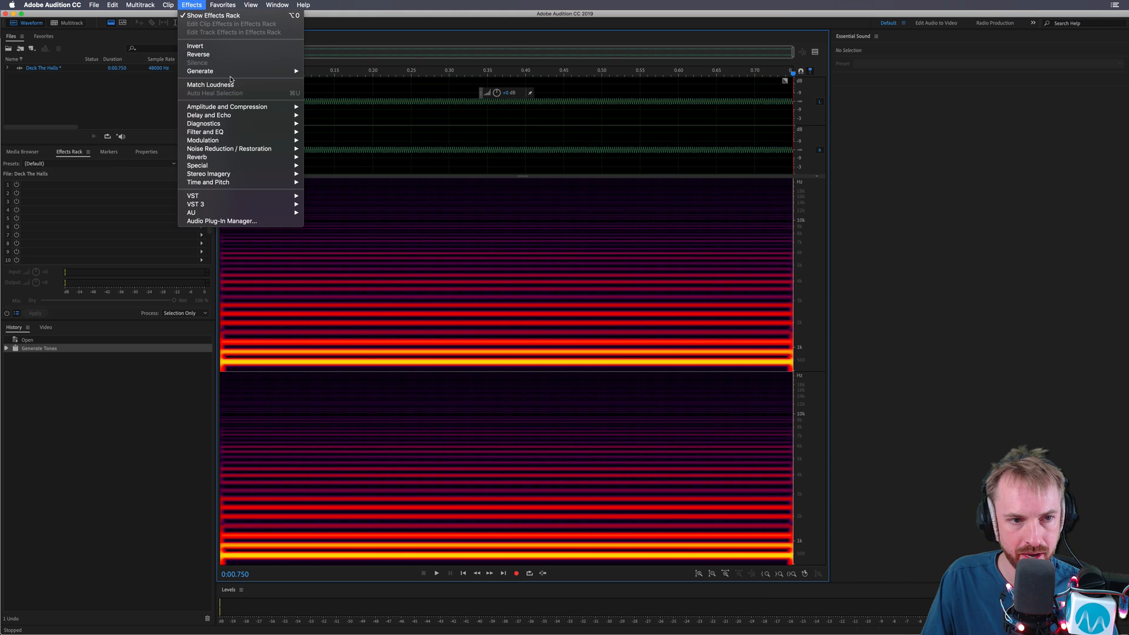
Generate a 0.25-second 349.23 Hz tone after the first note
click(200, 71)
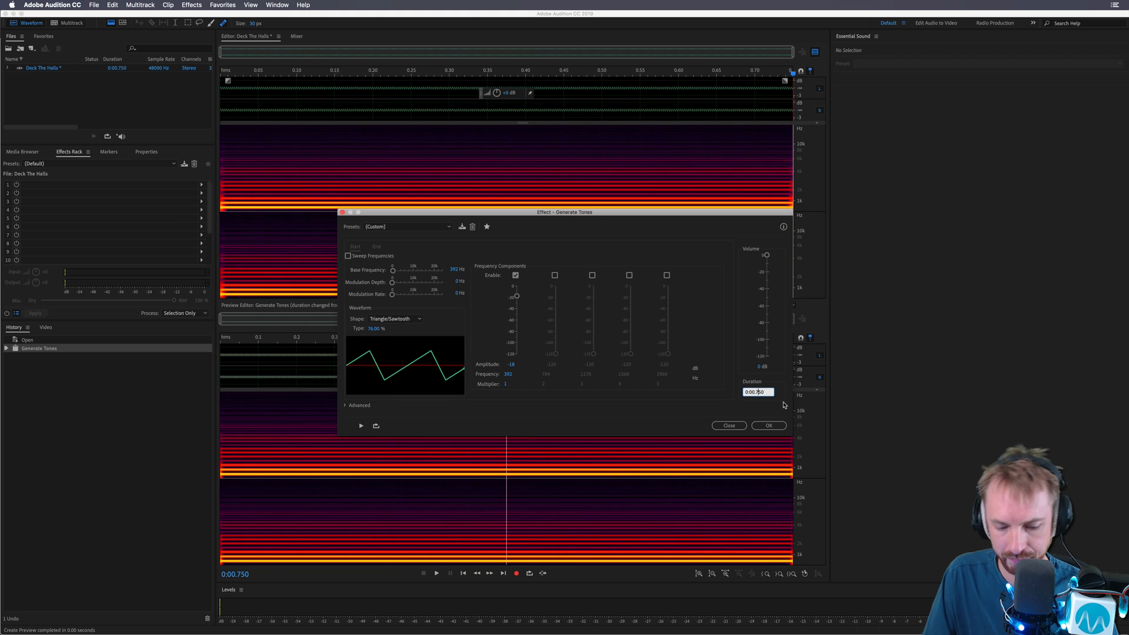
mouse_move(616, 256)
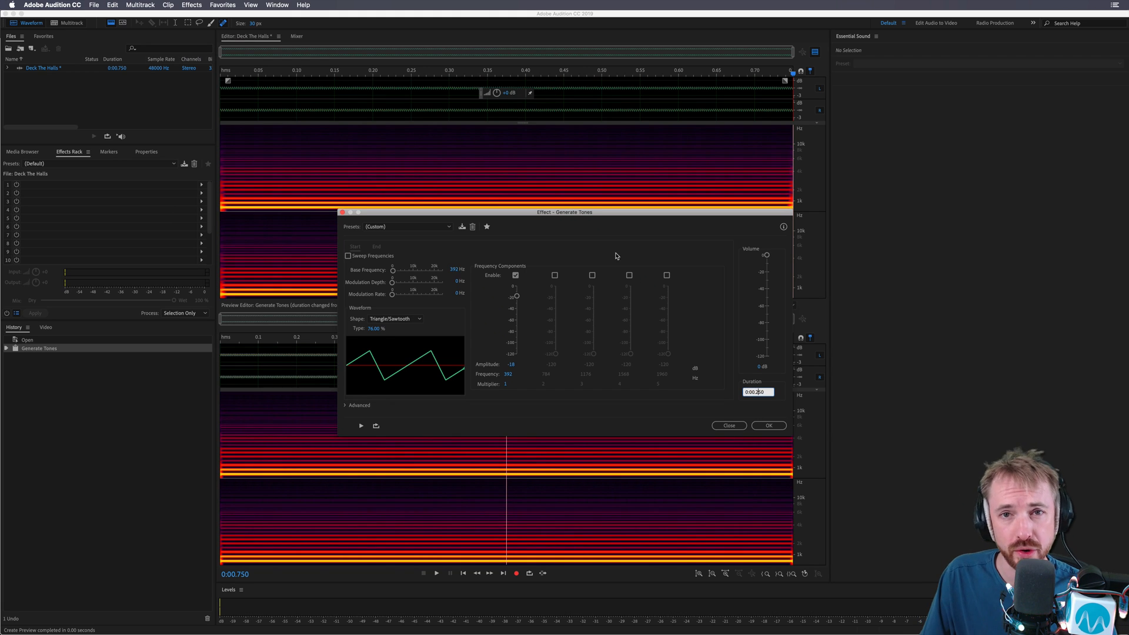
triple_click(452, 269)
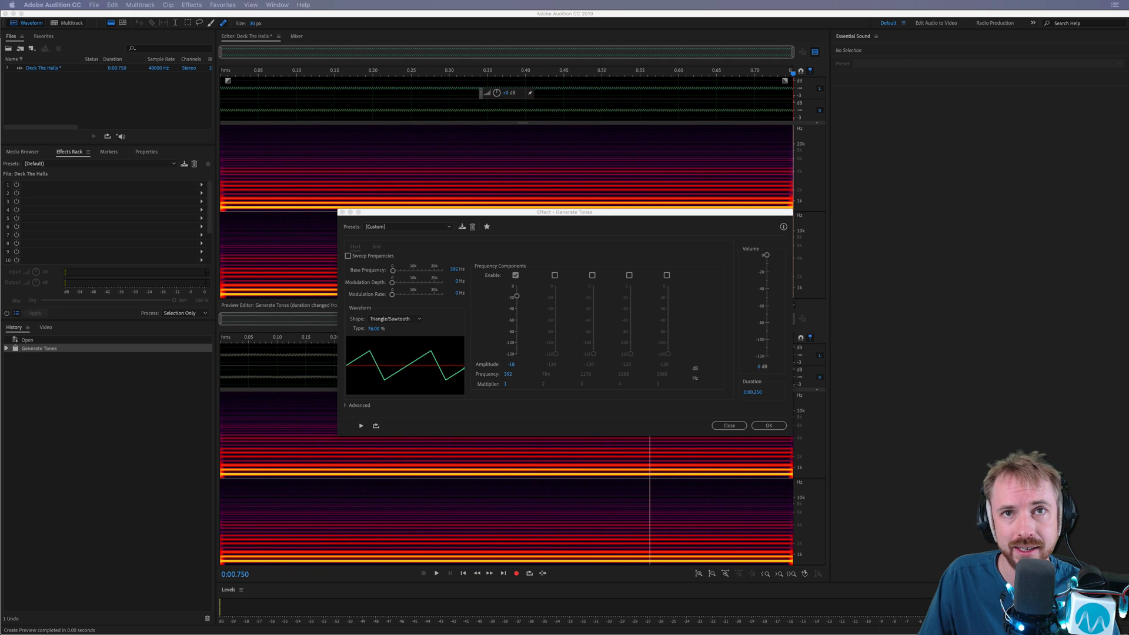
mouse_move(446, 279)
text(23)
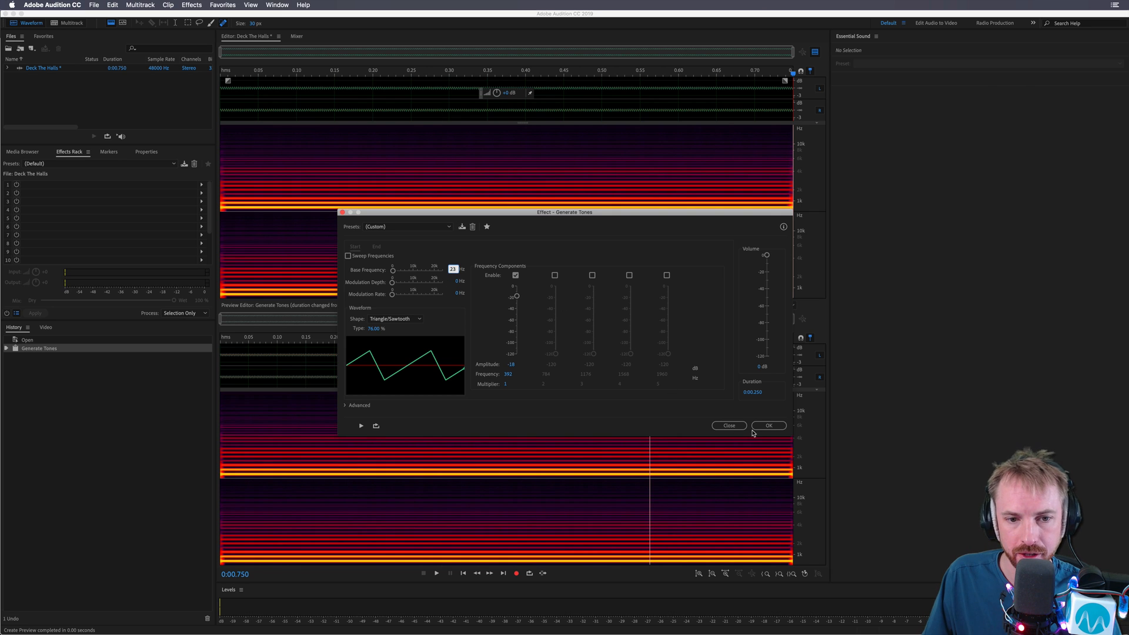
click(769, 424)
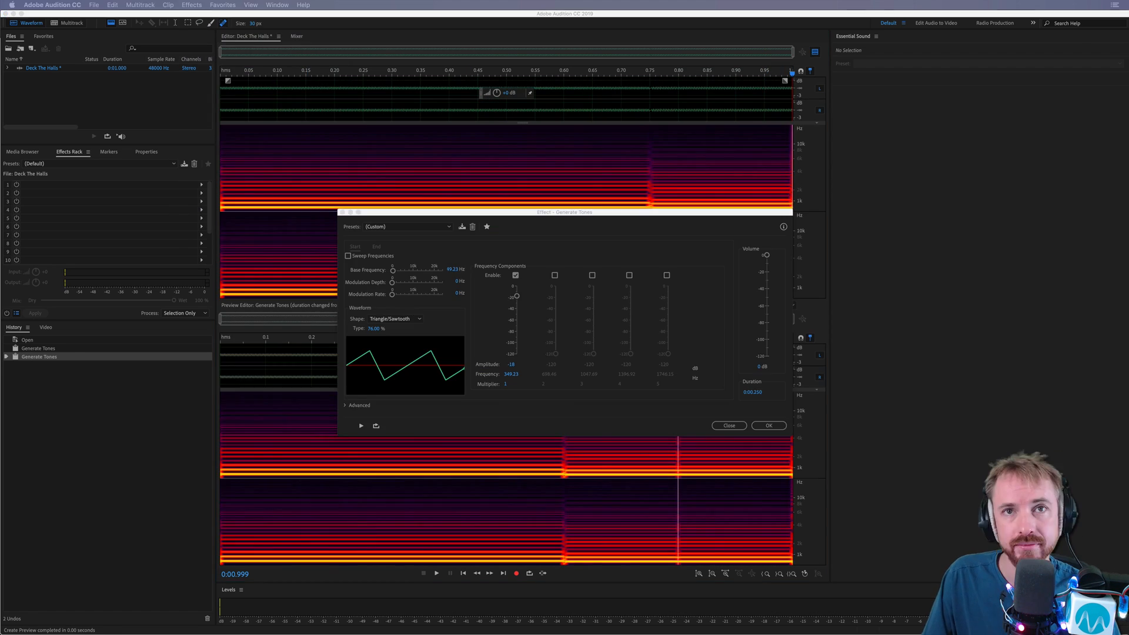
click(768, 426)
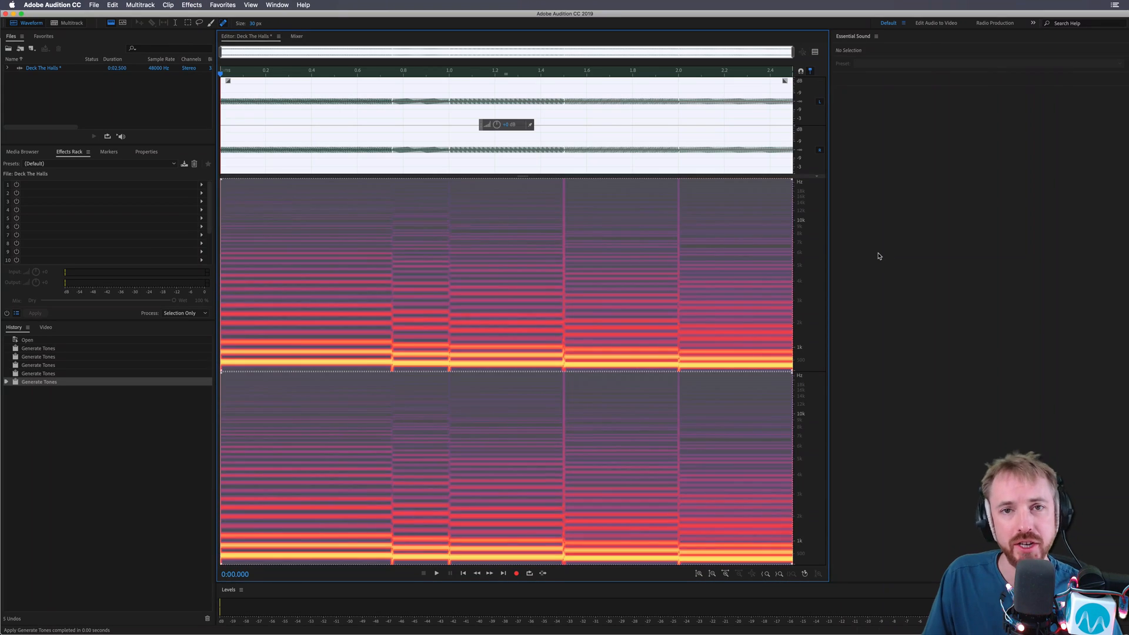
click(436, 573)
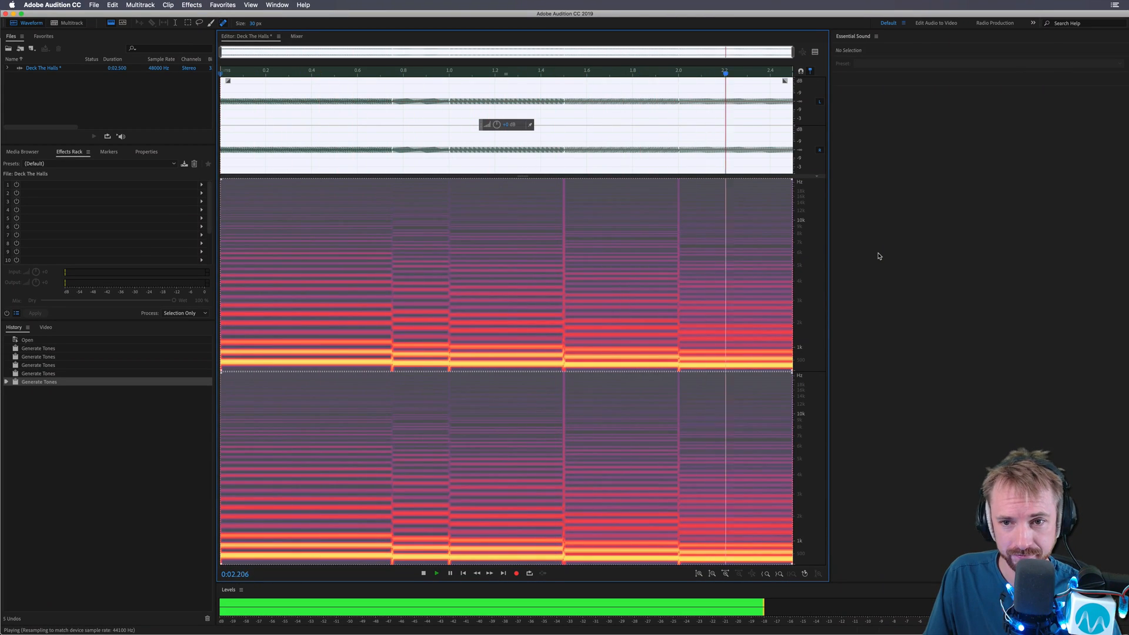
click(423, 573)
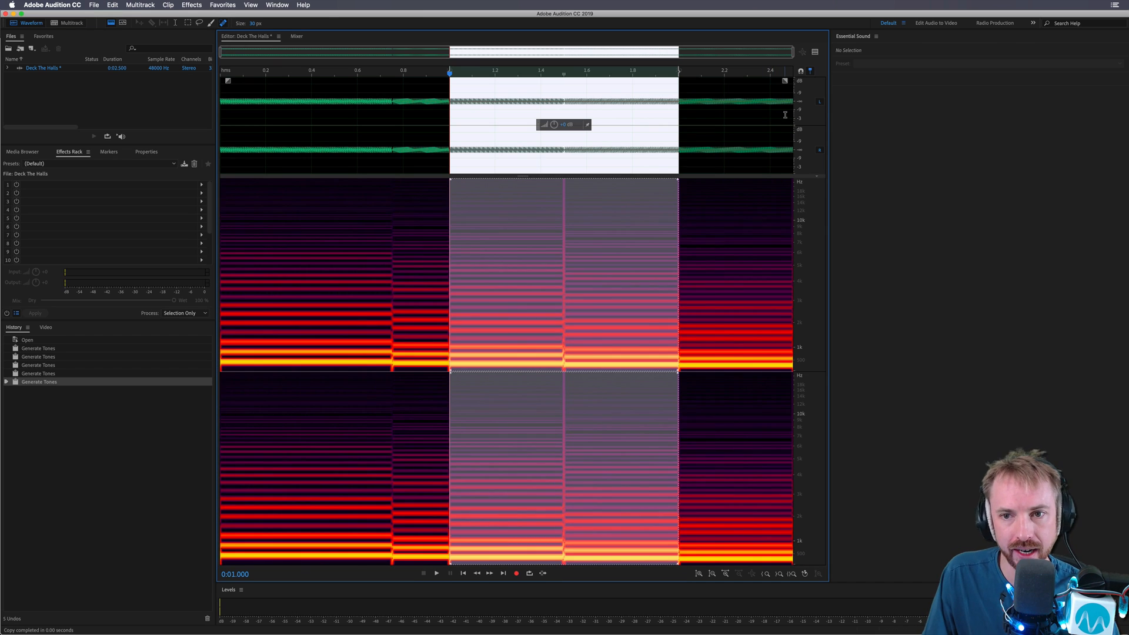
mouse_move(786, 112)
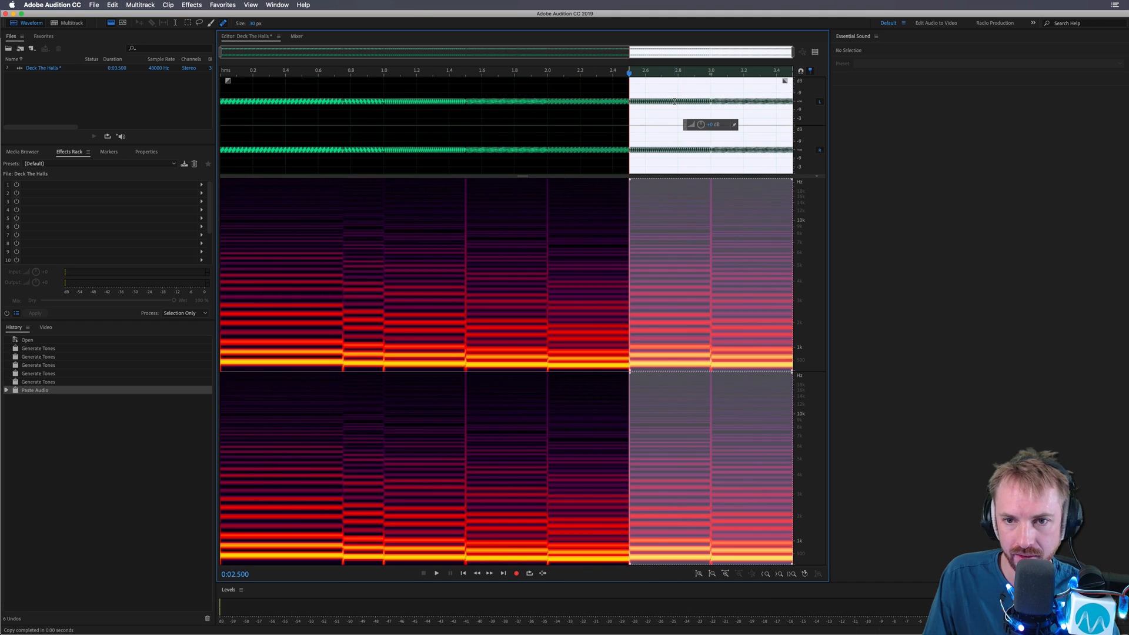
Reverse the pasted notes, paste again at the end, and play the melody
click(190, 5)
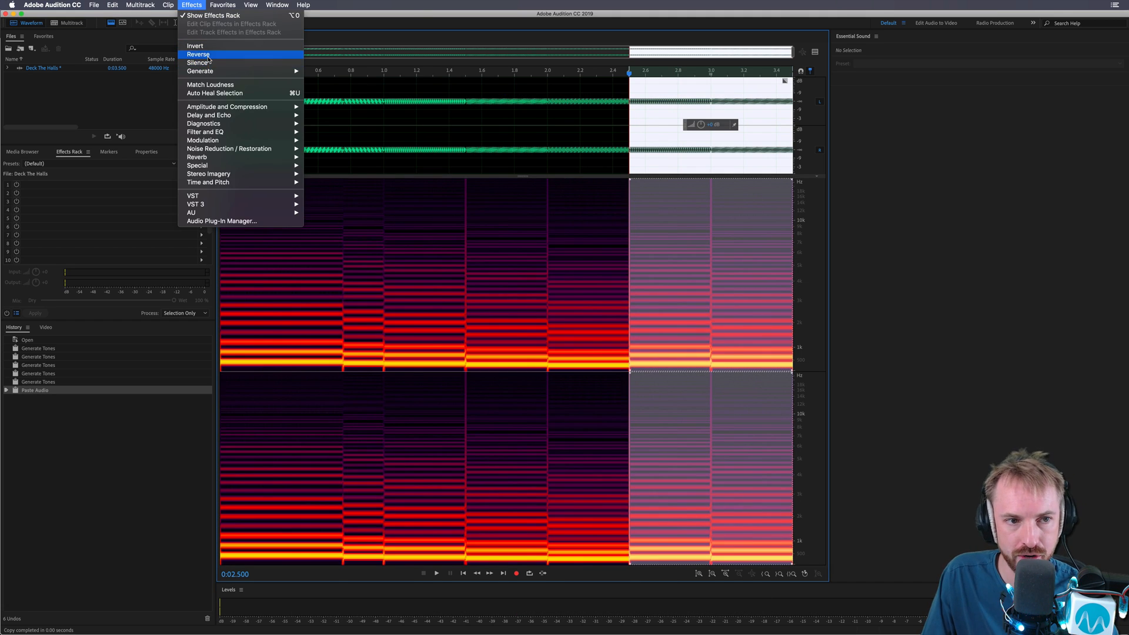
click(199, 54)
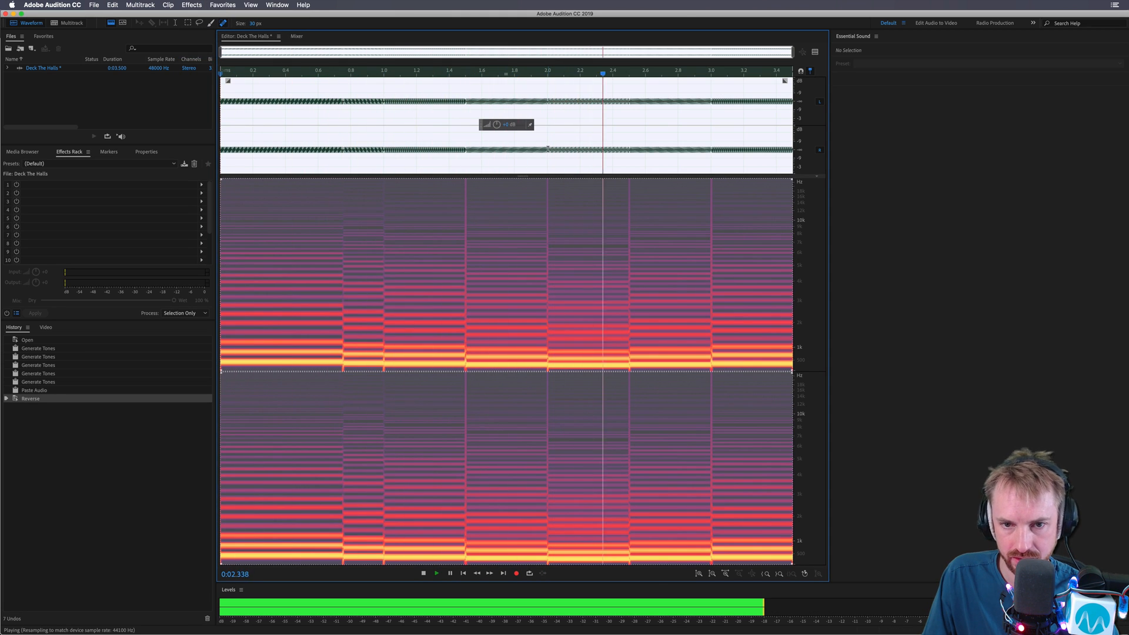
click(424, 573)
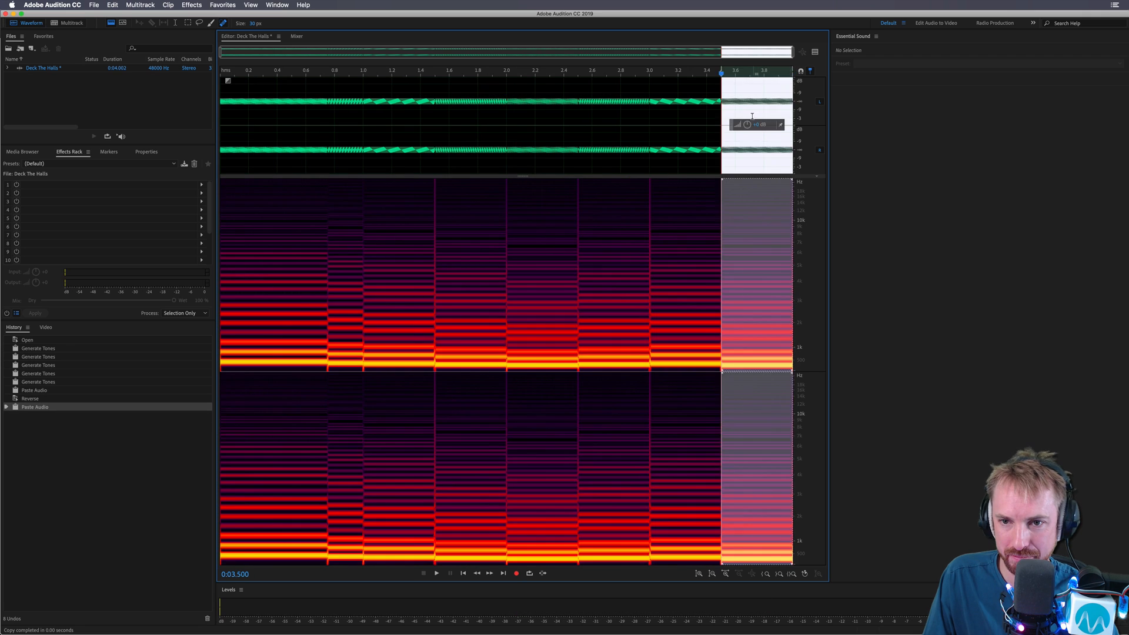
click(436, 572)
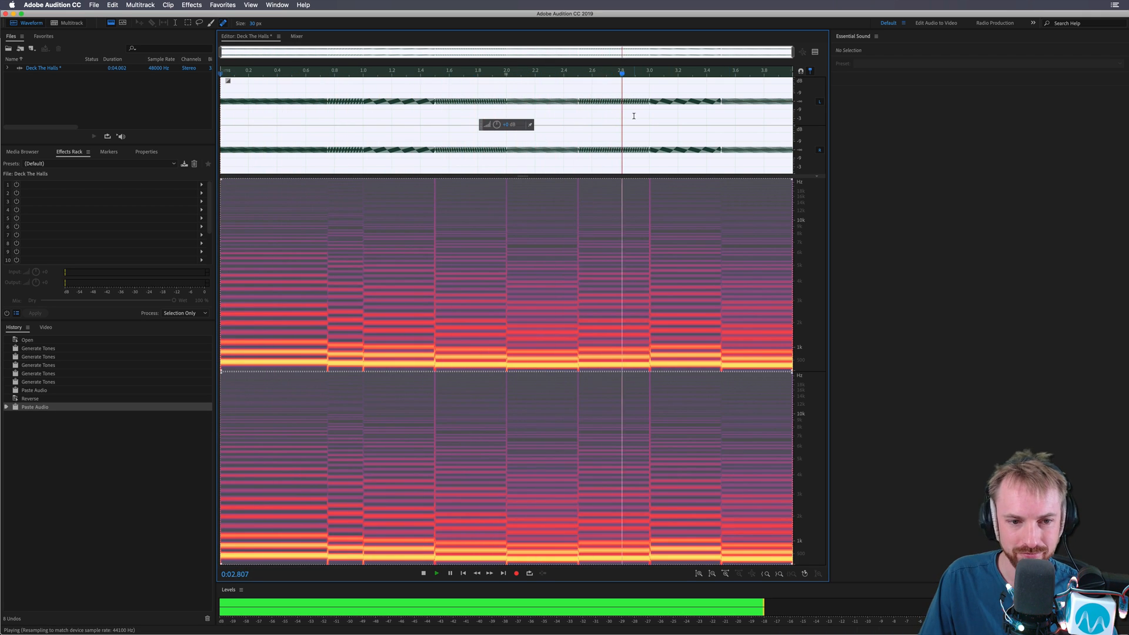
Delete short slivers between notes to trim the melody to 3.906 seconds, then review playback
click(422, 574)
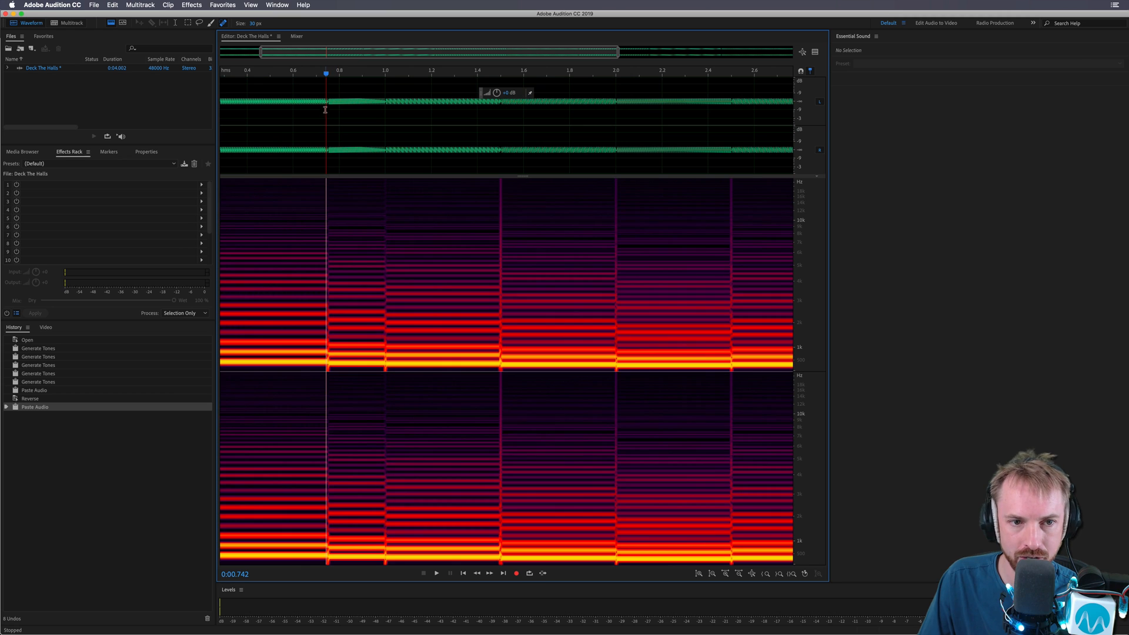
key(Delete)
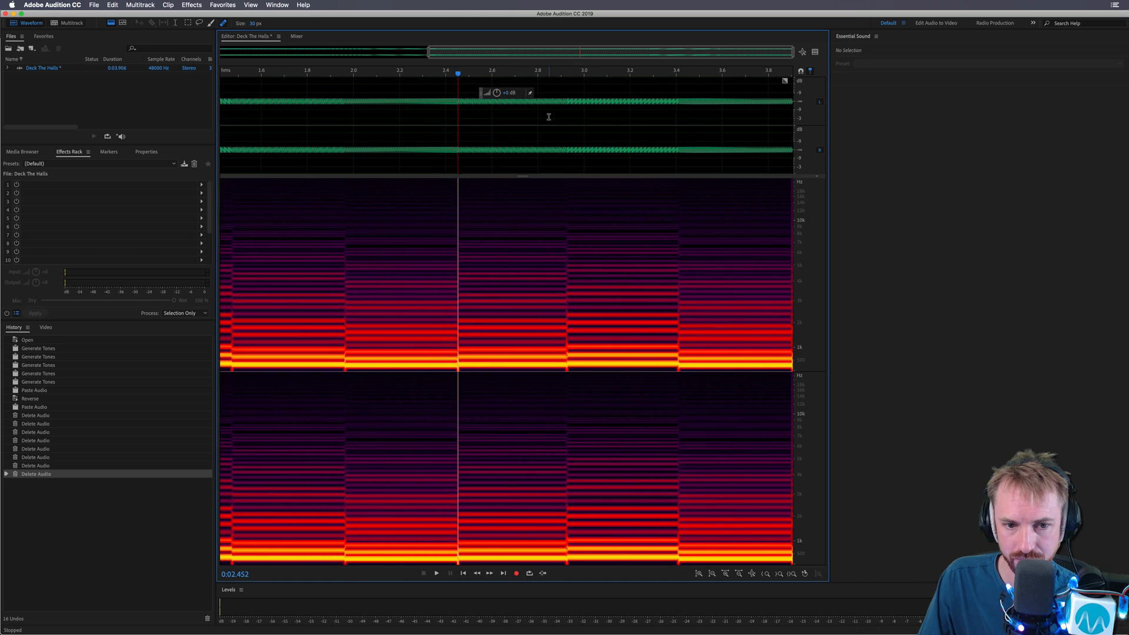
click(436, 572)
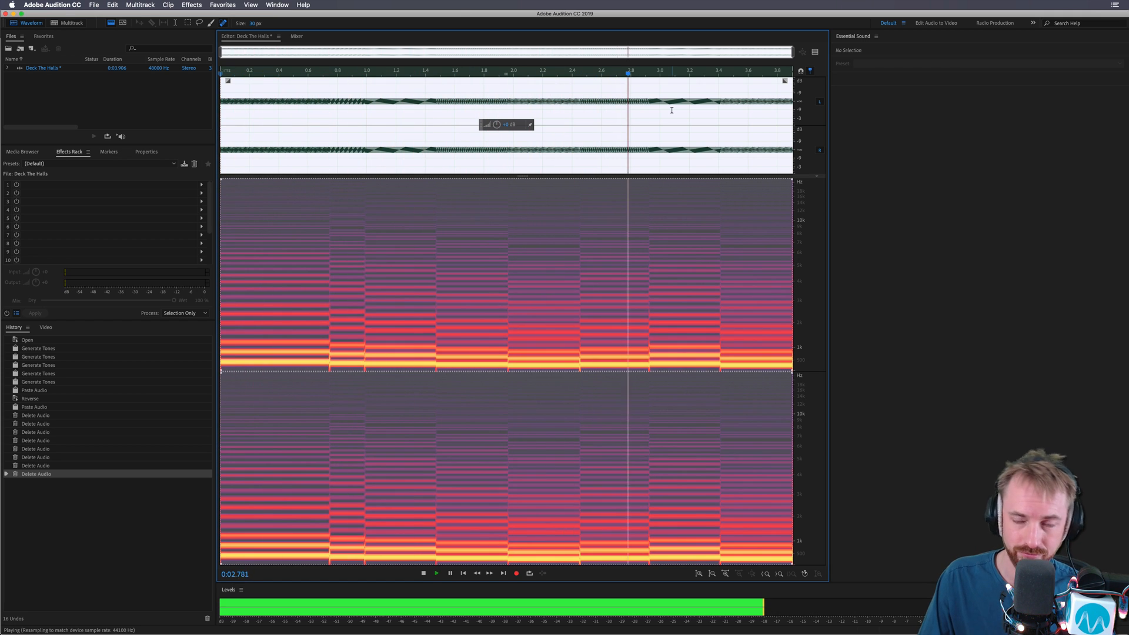
click(423, 573)
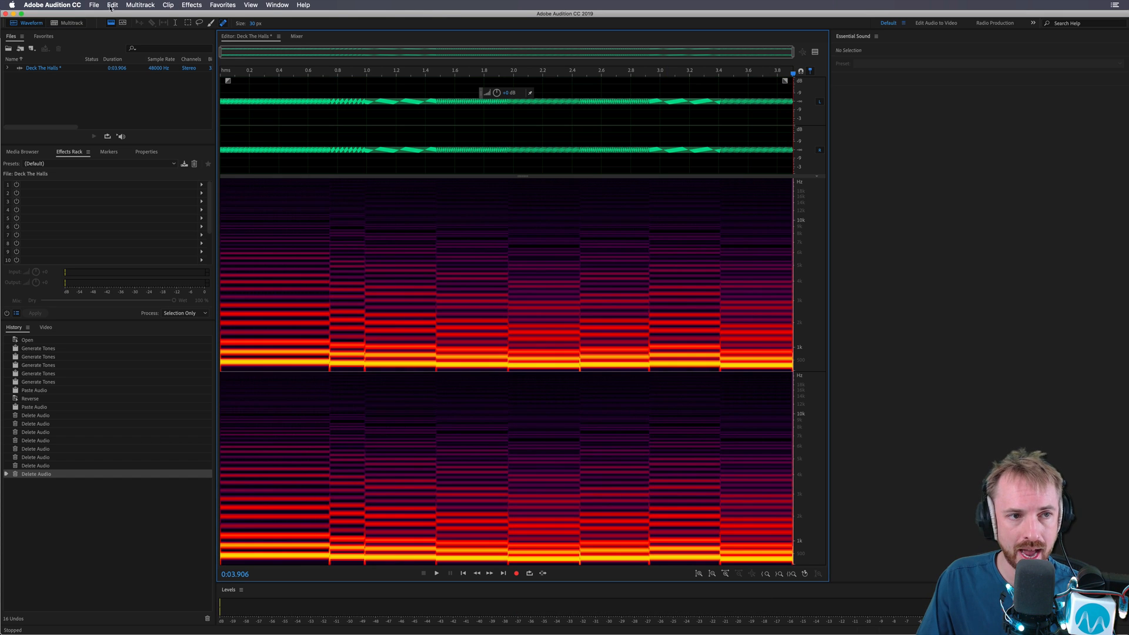
Insert 10 seconds of silence, normalize the file, and amplify it
click(112, 5)
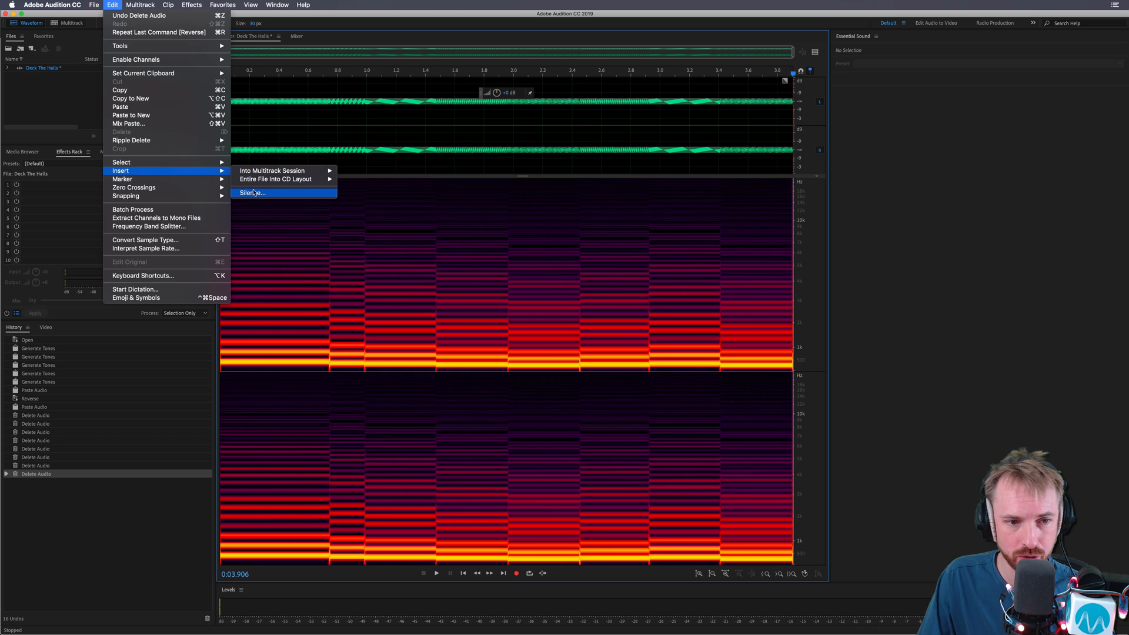
click(252, 193)
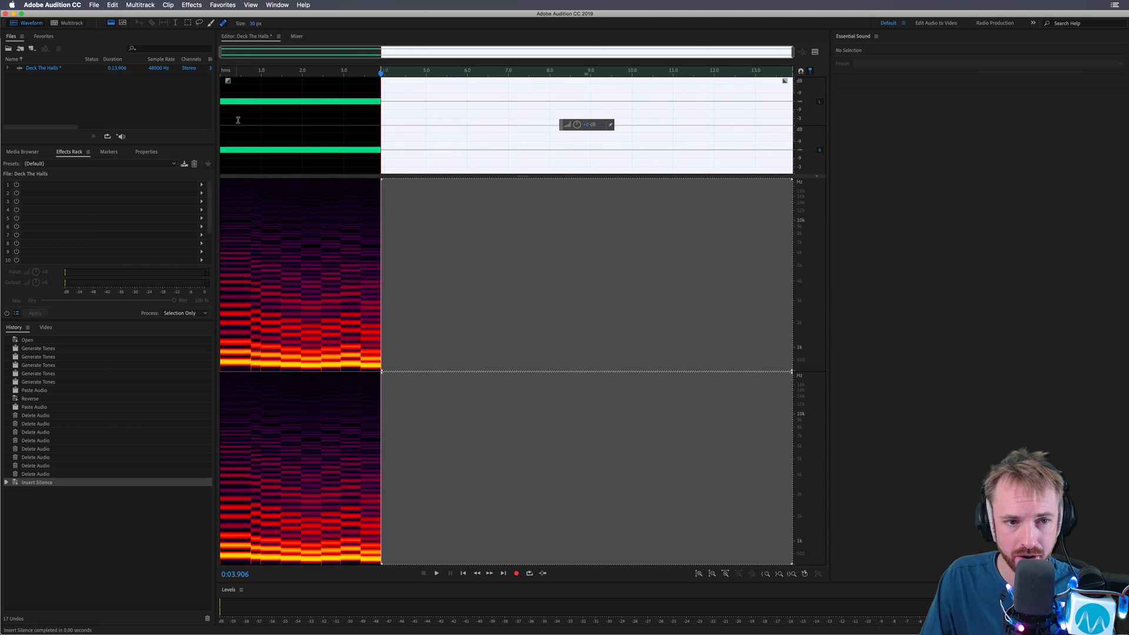
click(222, 6)
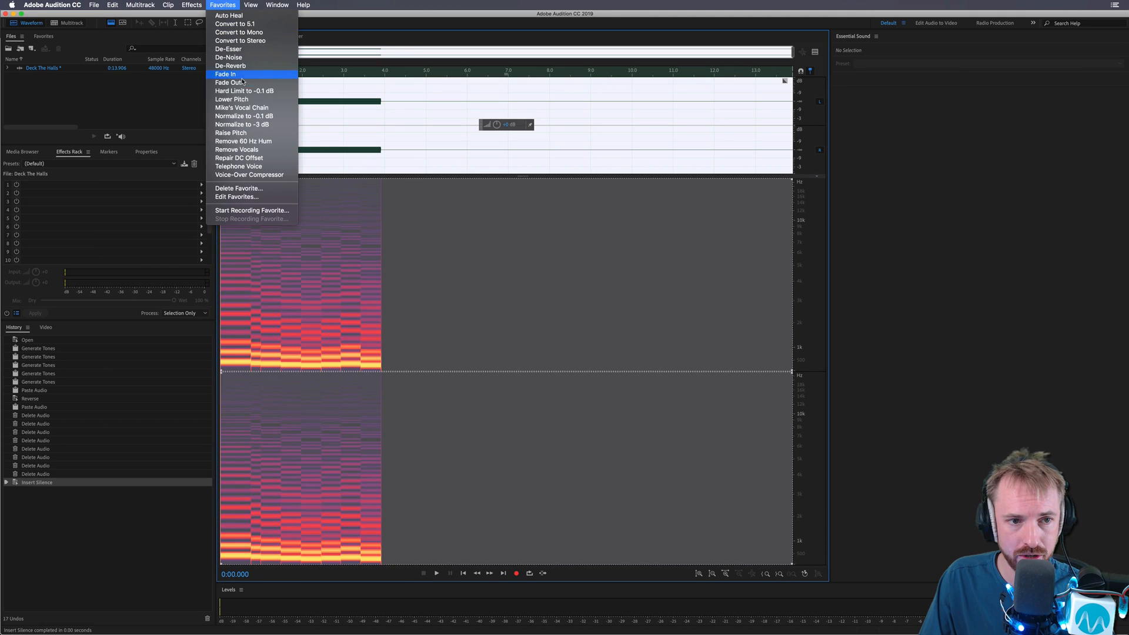
click(244, 115)
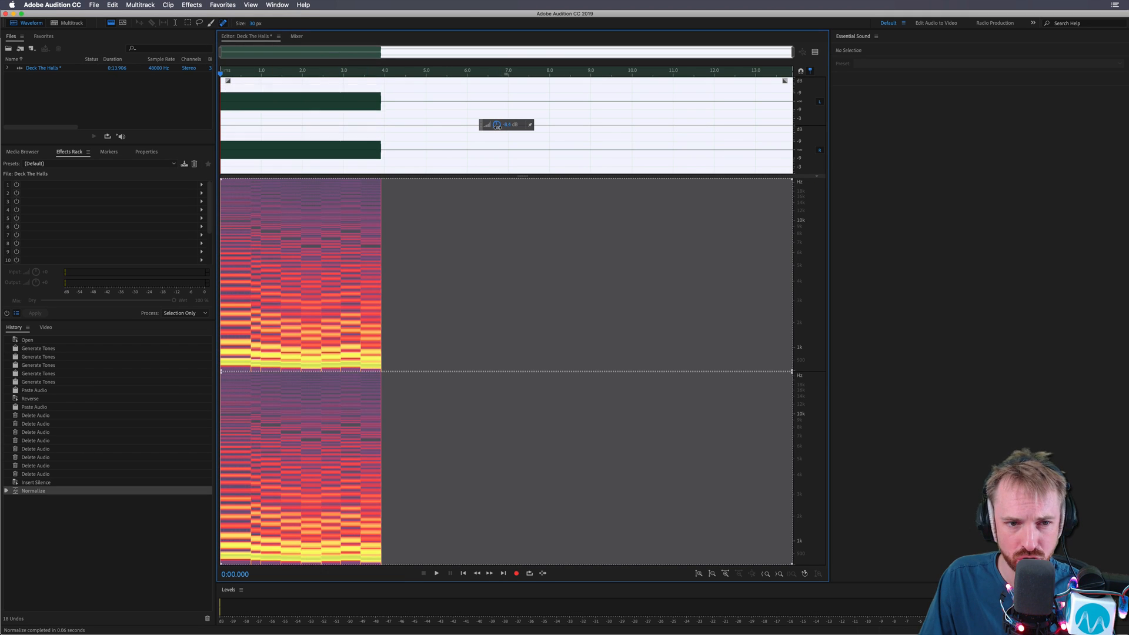
click(192, 5)
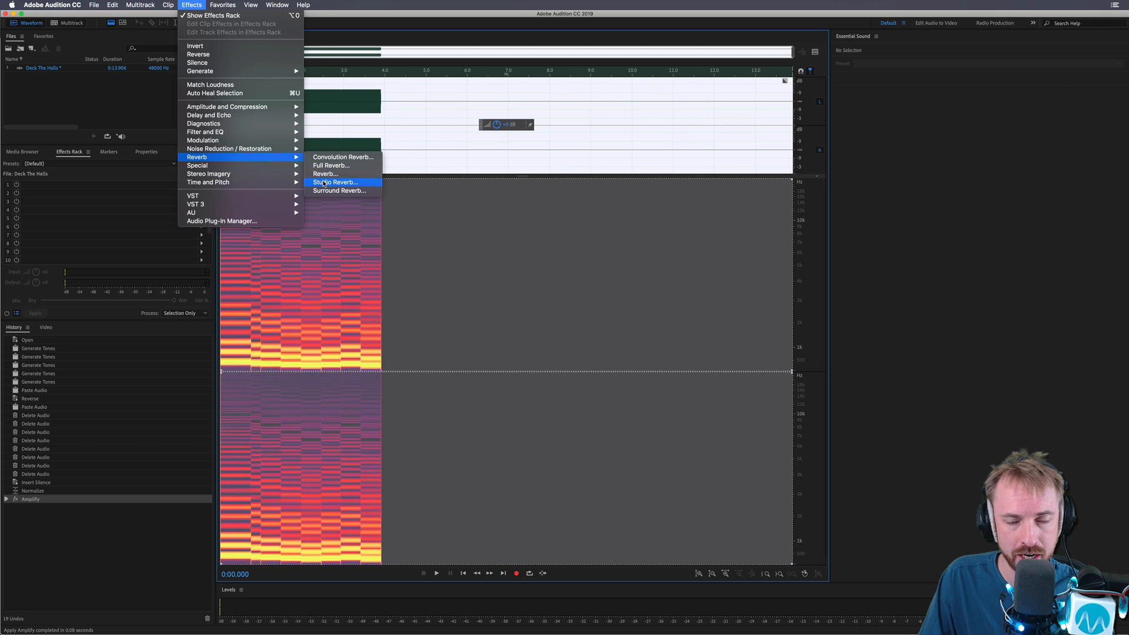
Apply Studio Reverb to the file and play back the reverberant melody
click(334, 182)
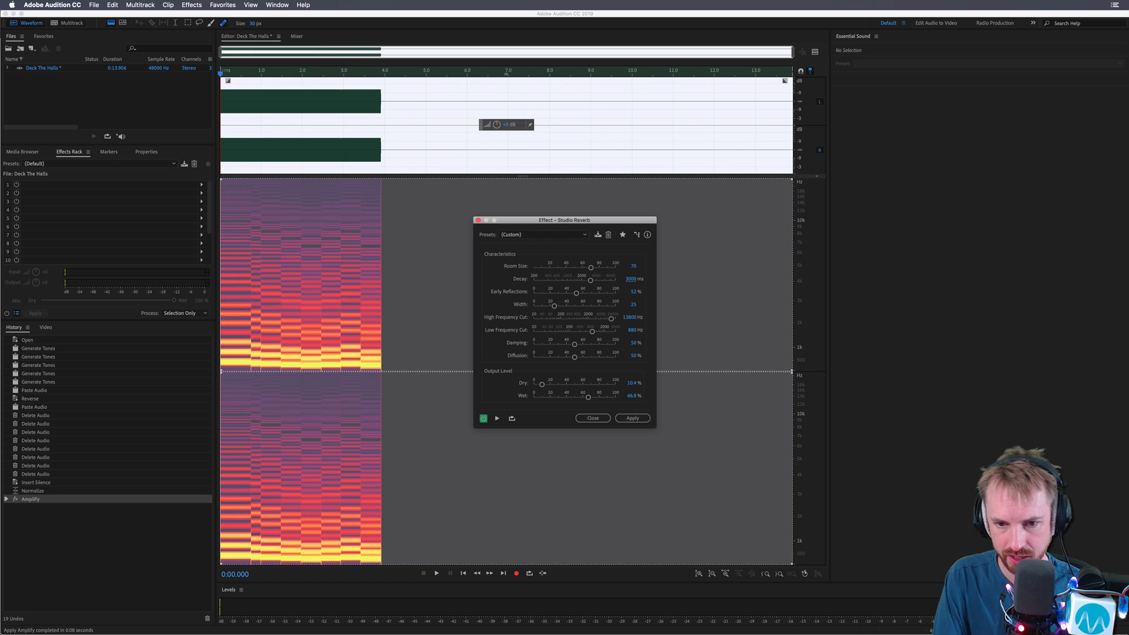
click(632, 418)
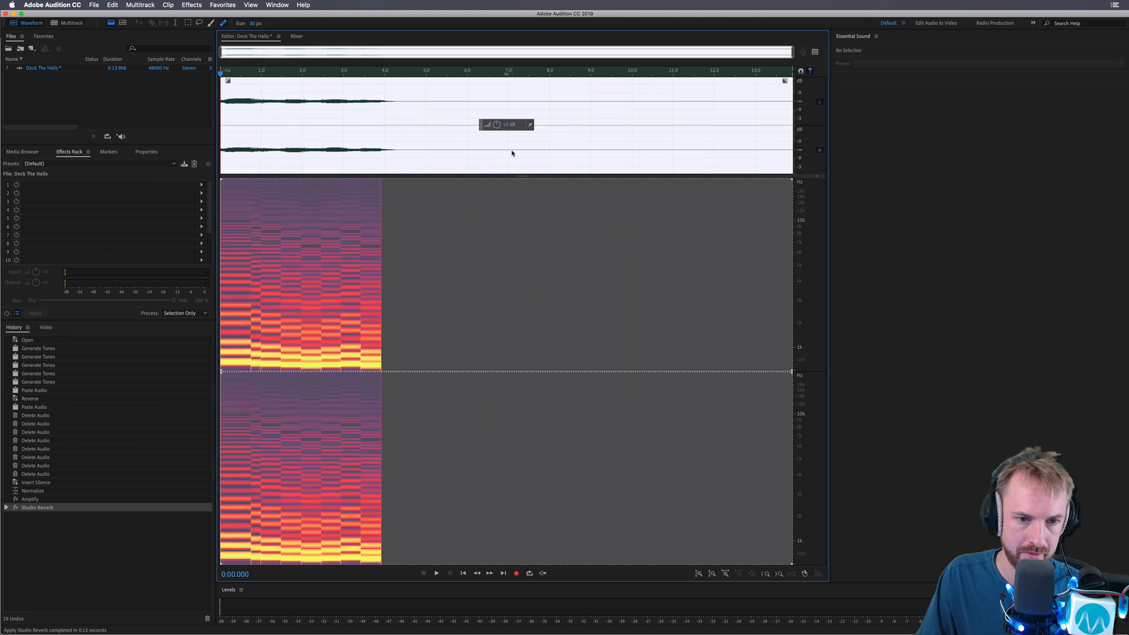
click(435, 573)
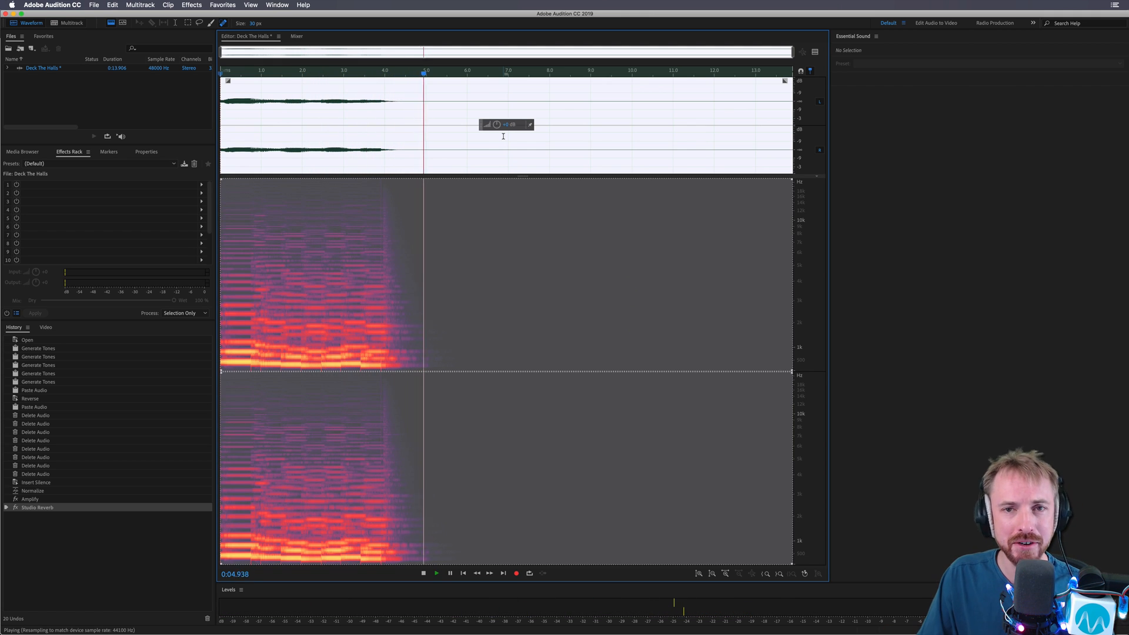
click(423, 573)
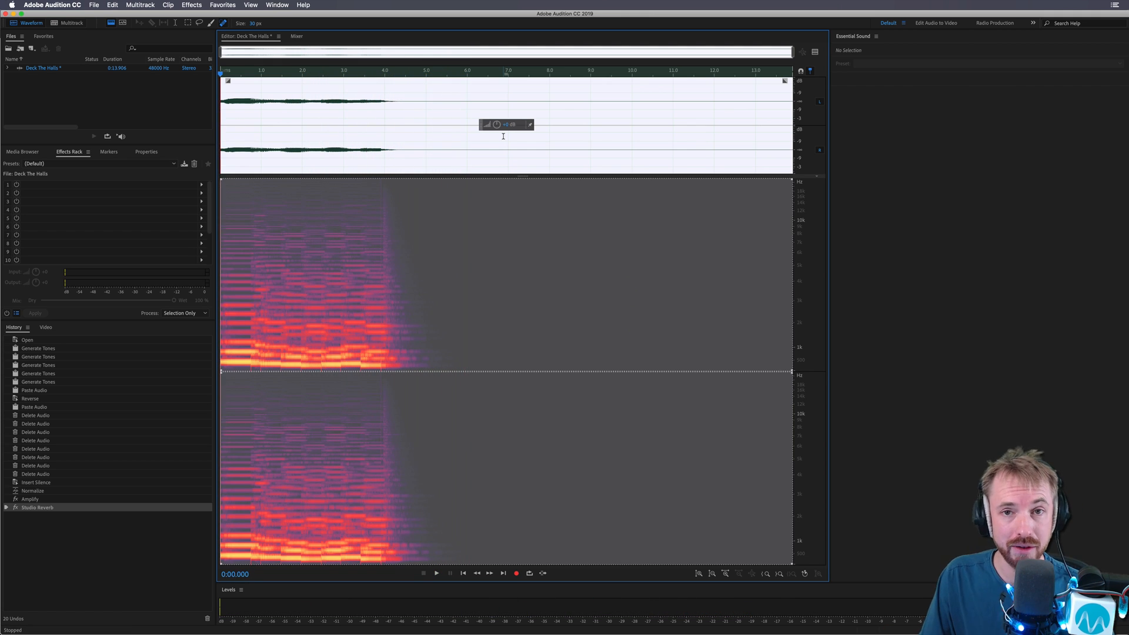